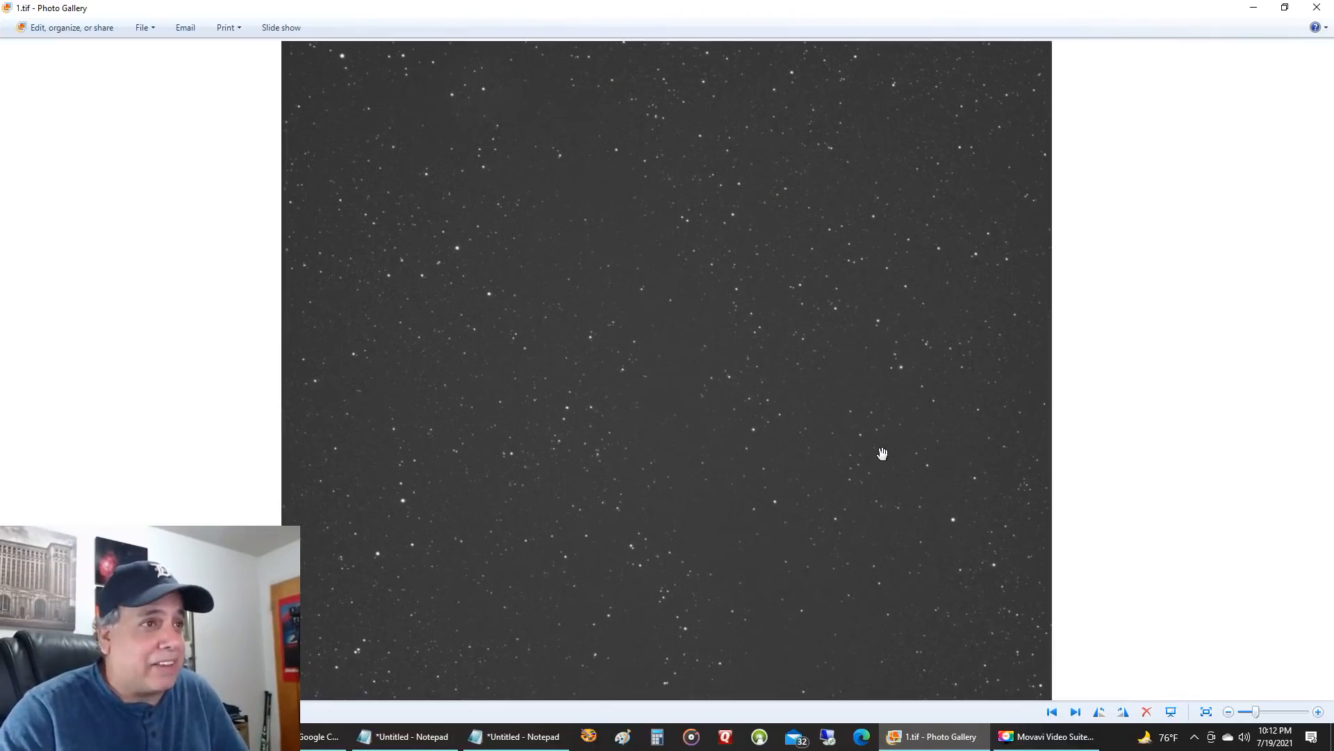
Advance from 1.tif through 2.tif to open 3.tif, the color nebula frame
click(1075, 713)
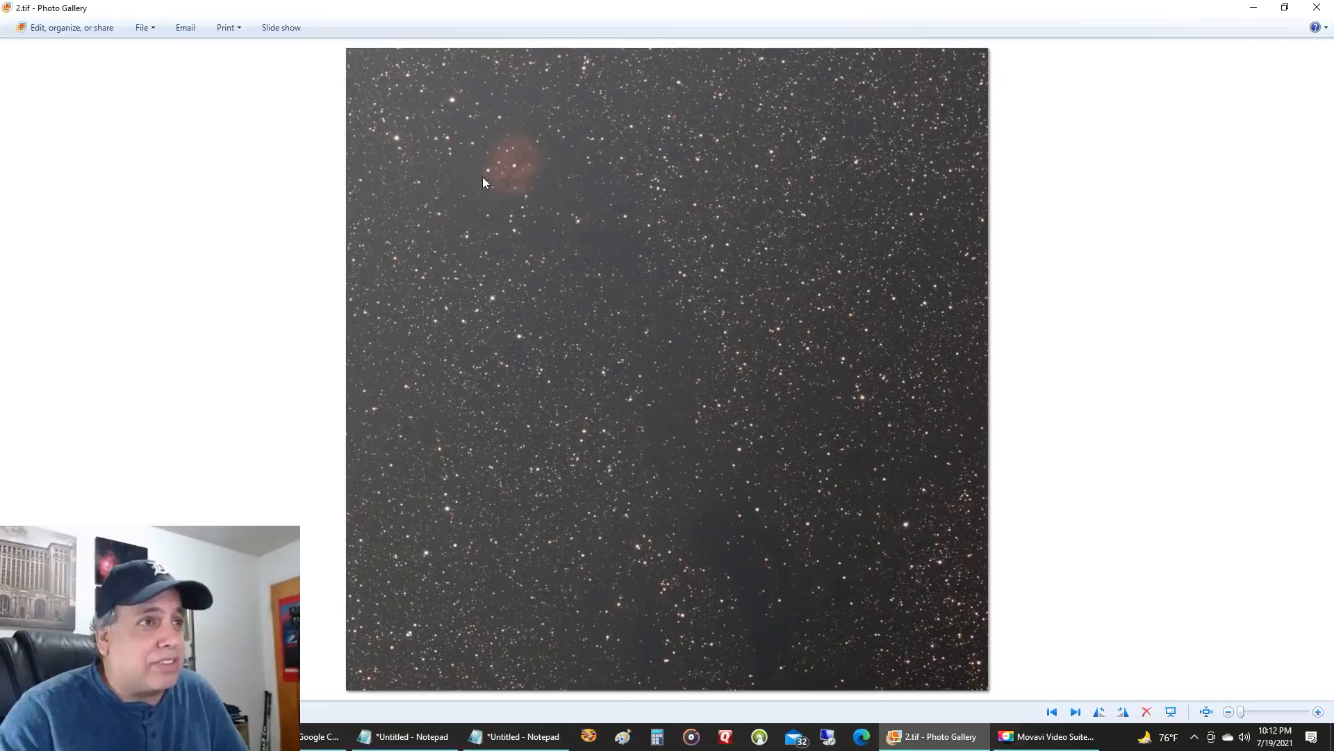
mouse_move(765, 606)
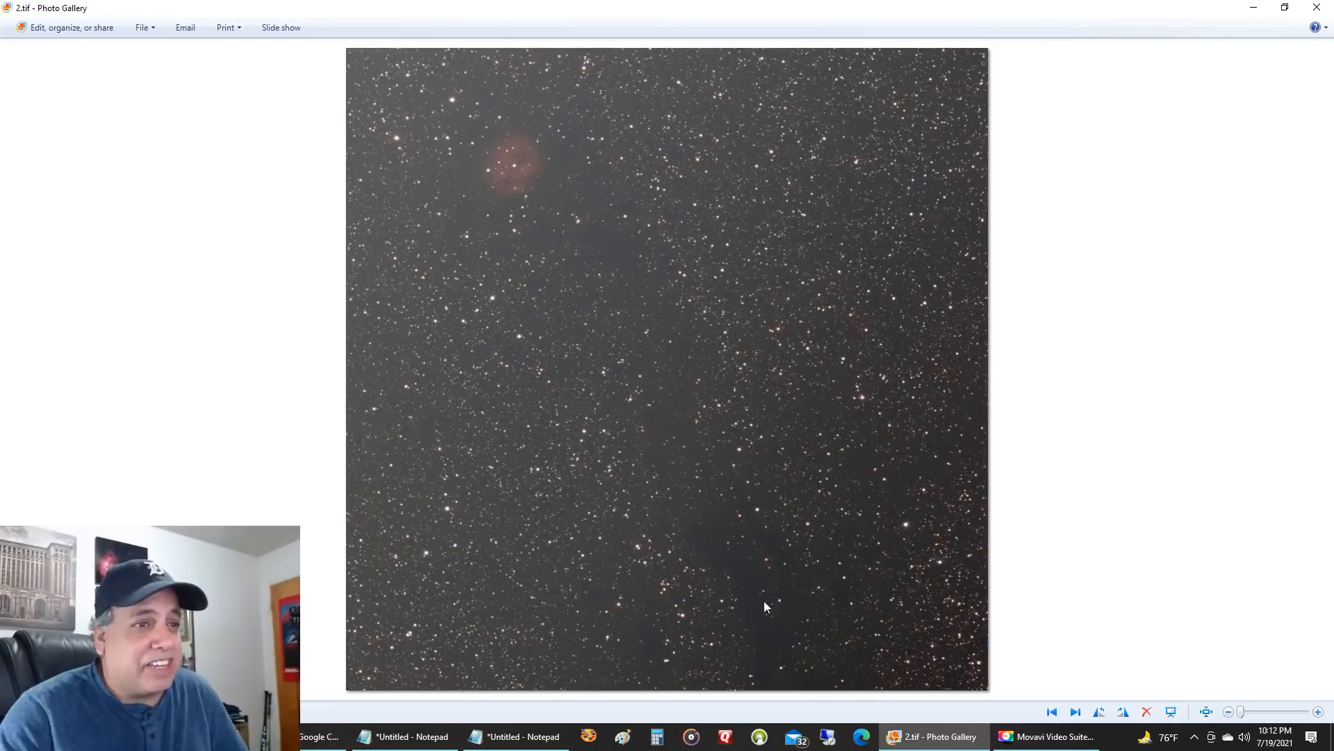
mouse_move(776, 647)
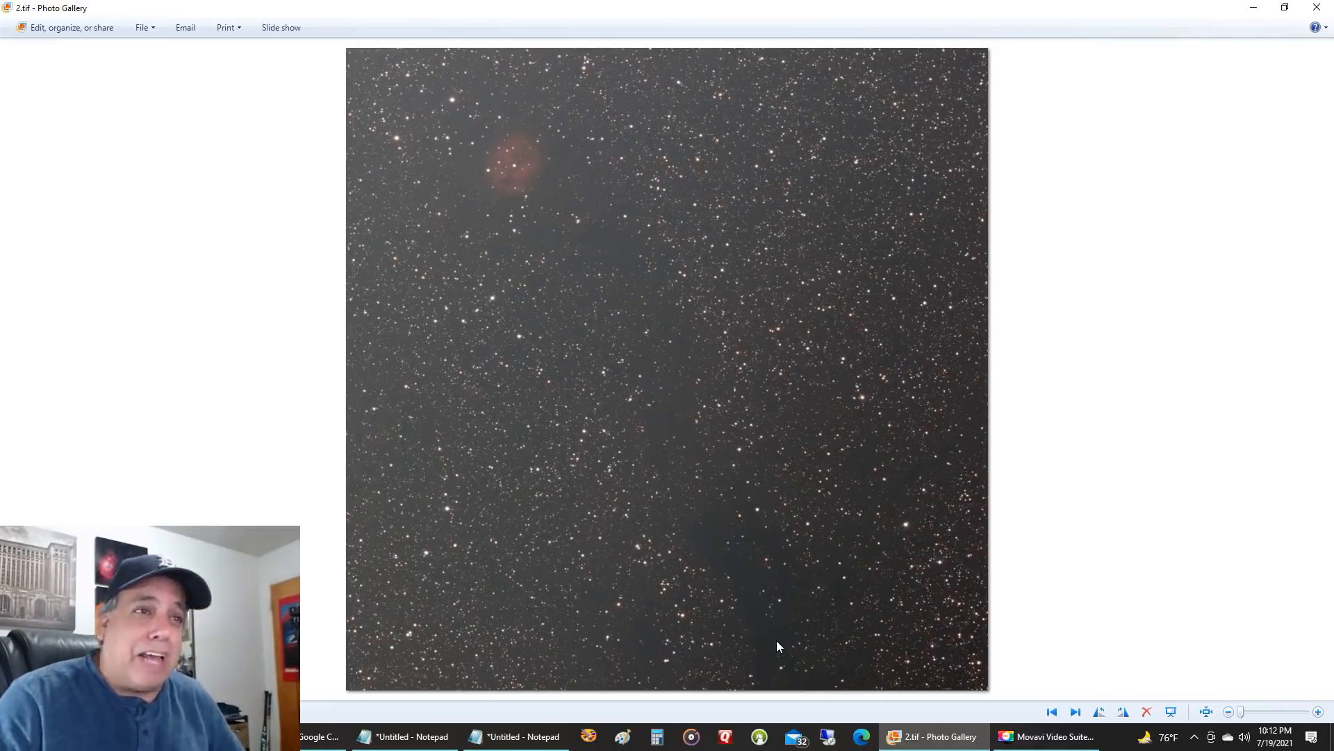
mouse_move(594, 209)
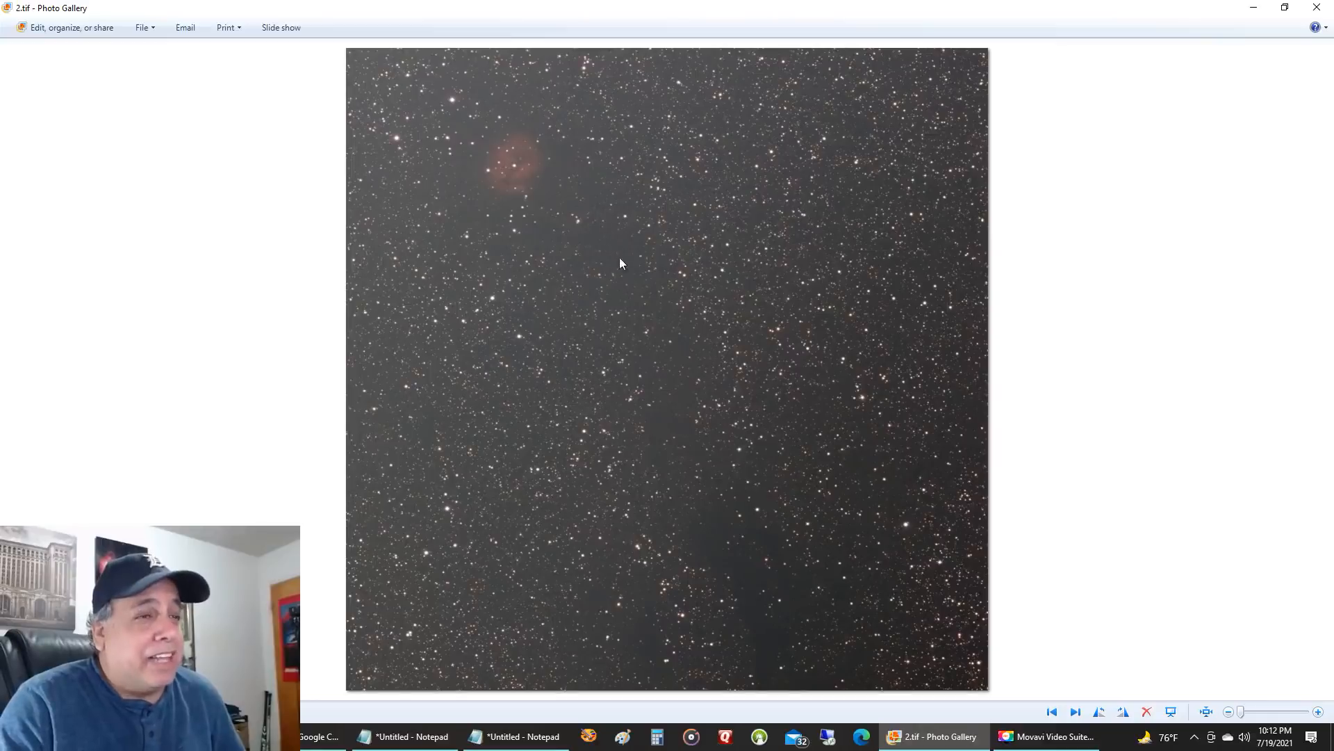
mouse_move(734, 542)
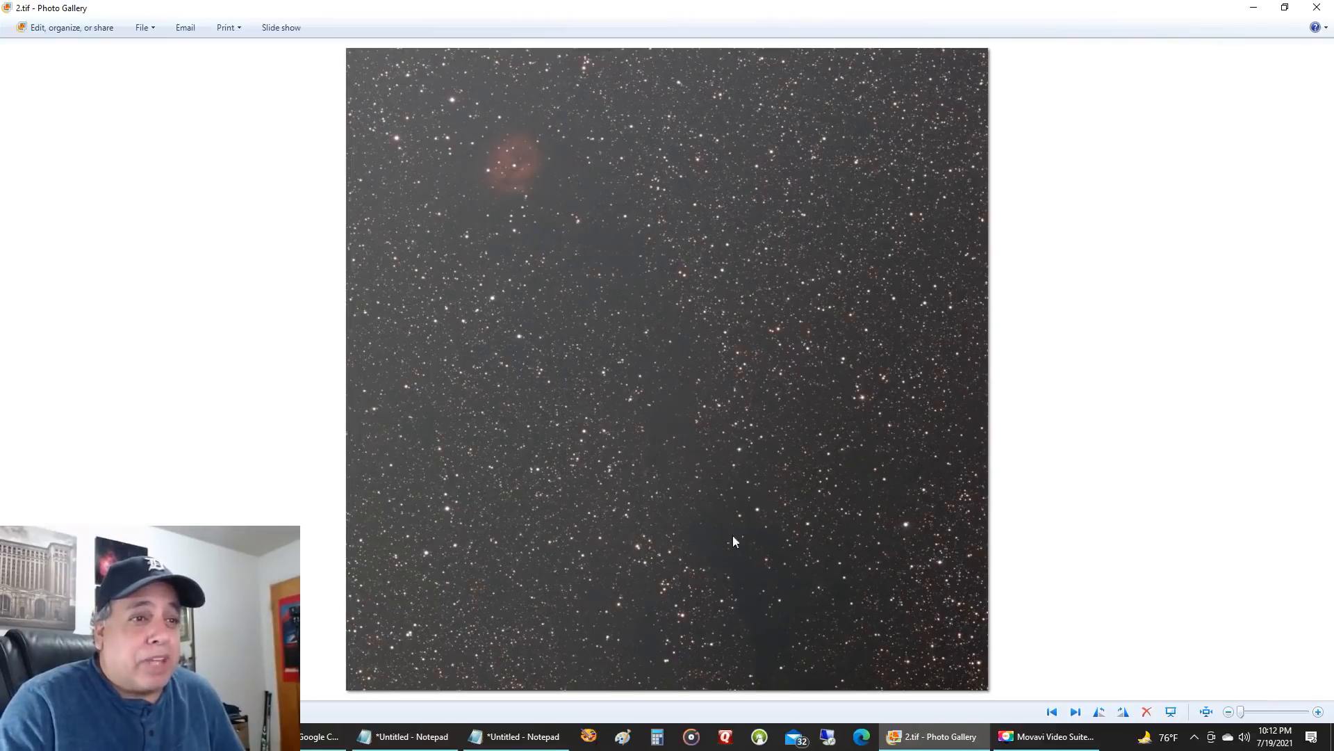
click(1075, 712)
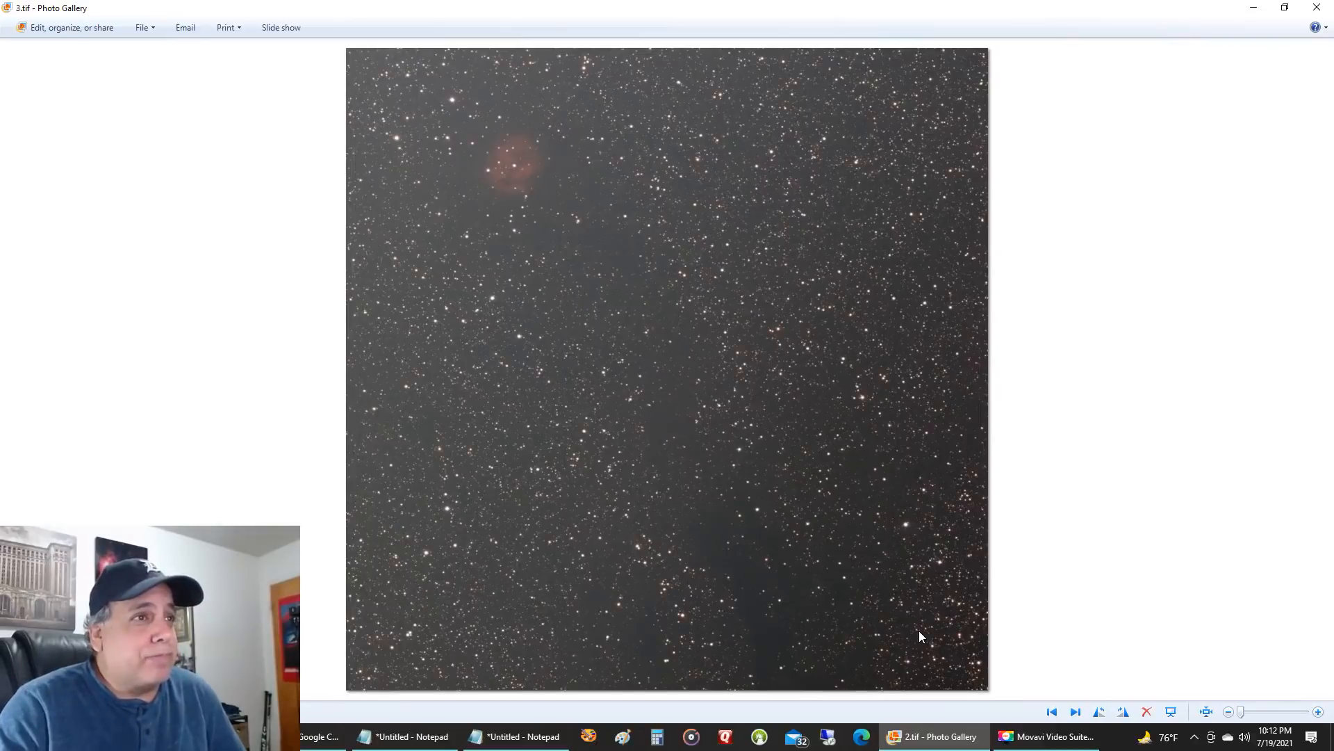
Display 3.tif fully loaded, showing the vivid pink Cocoon Nebula with dark dust lanes
click(1075, 711)
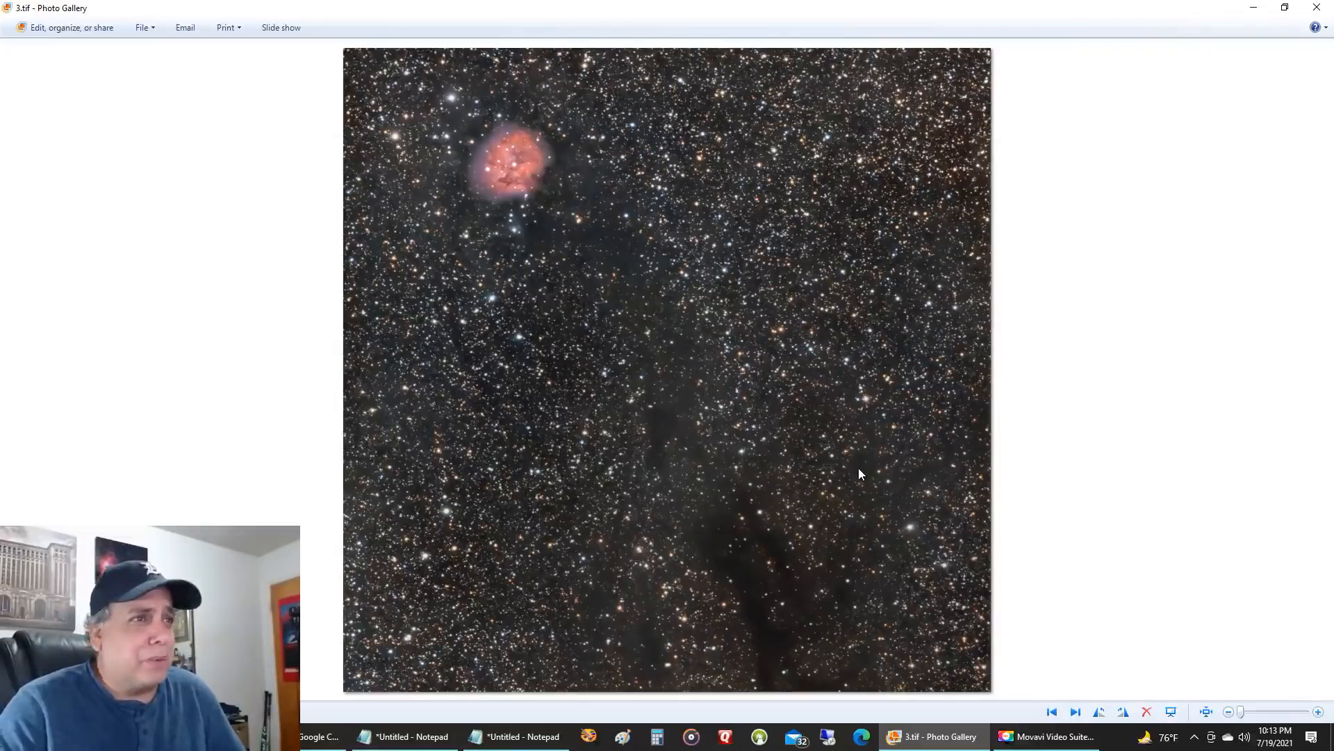
mouse_move(846, 448)
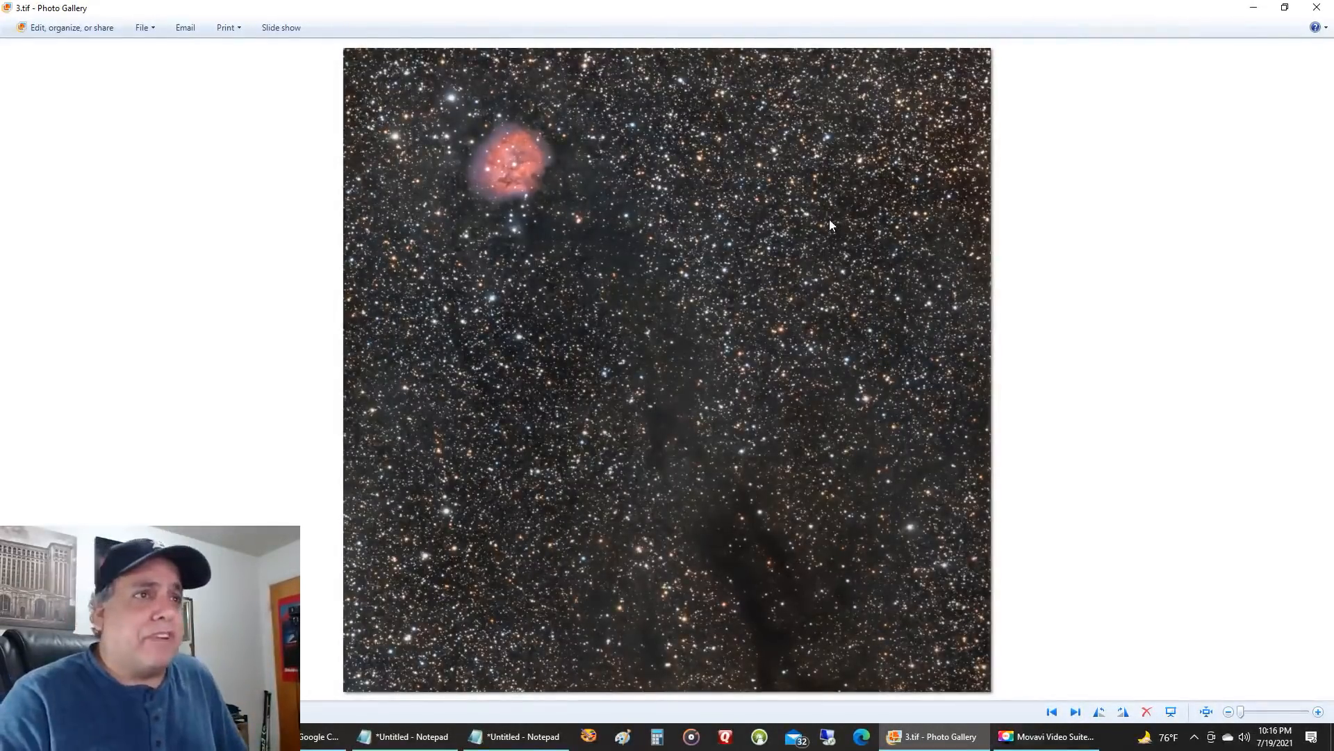
mouse_move(691, 234)
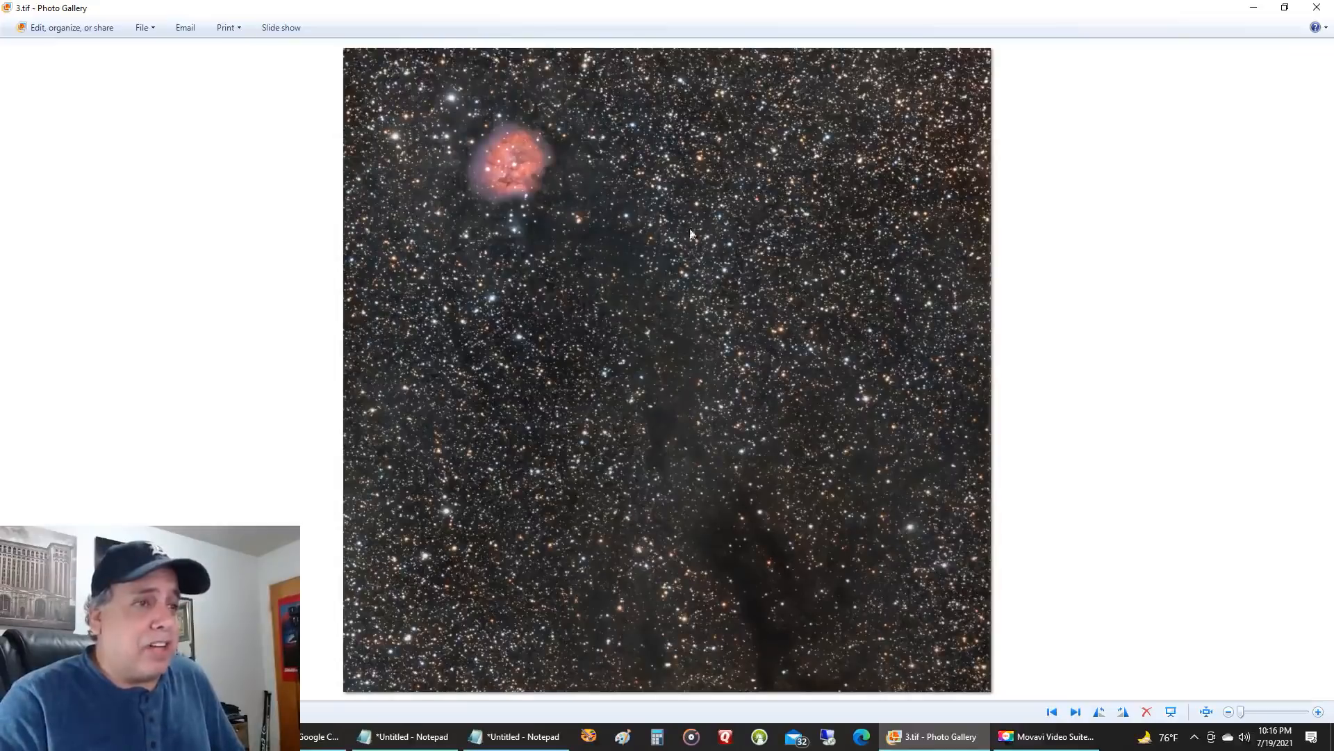
mouse_move(545, 287)
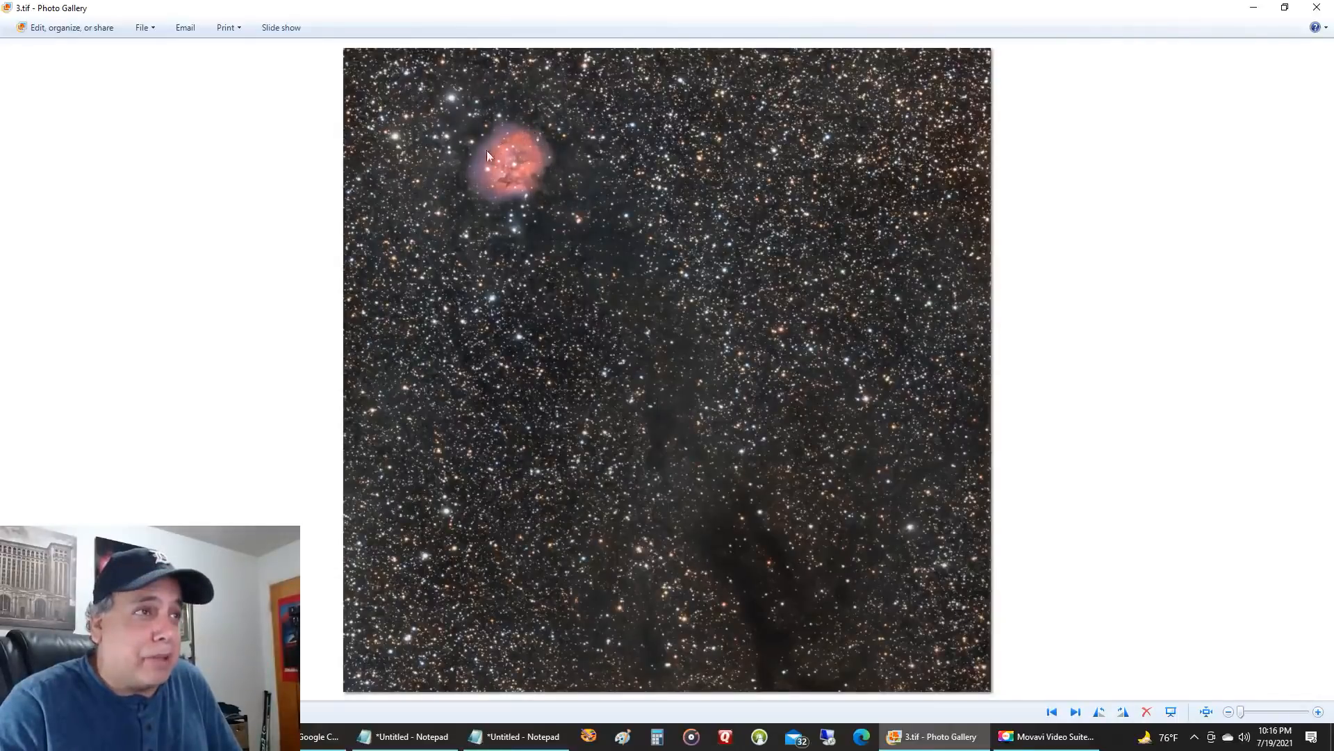
mouse_move(479, 185)
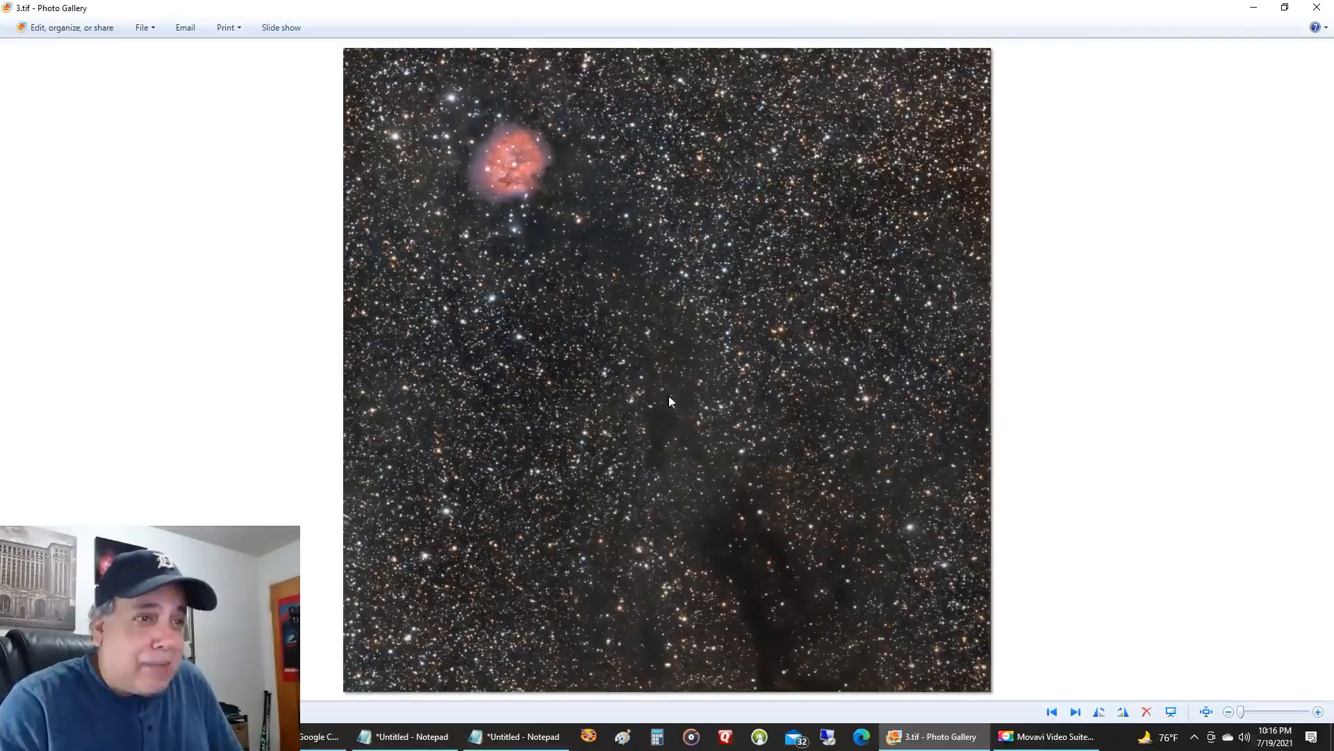
mouse_move(770, 644)
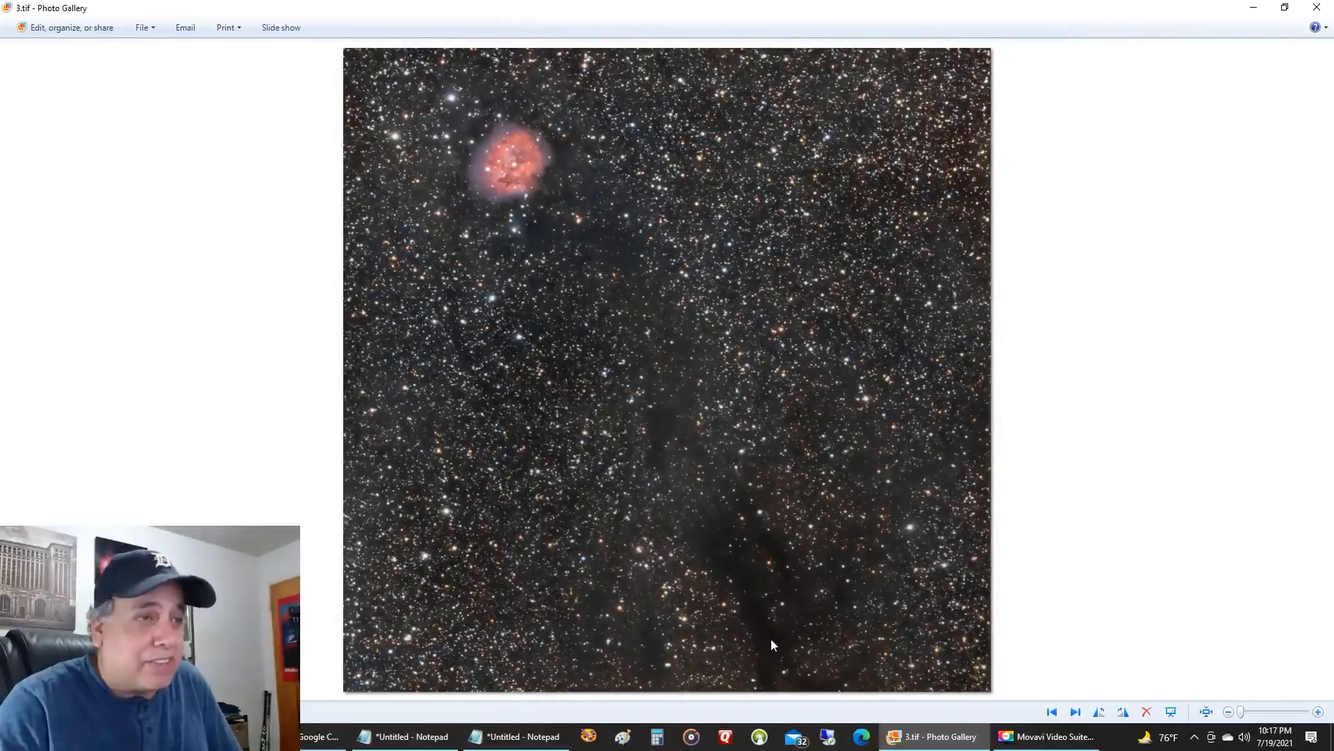
mouse_move(726, 535)
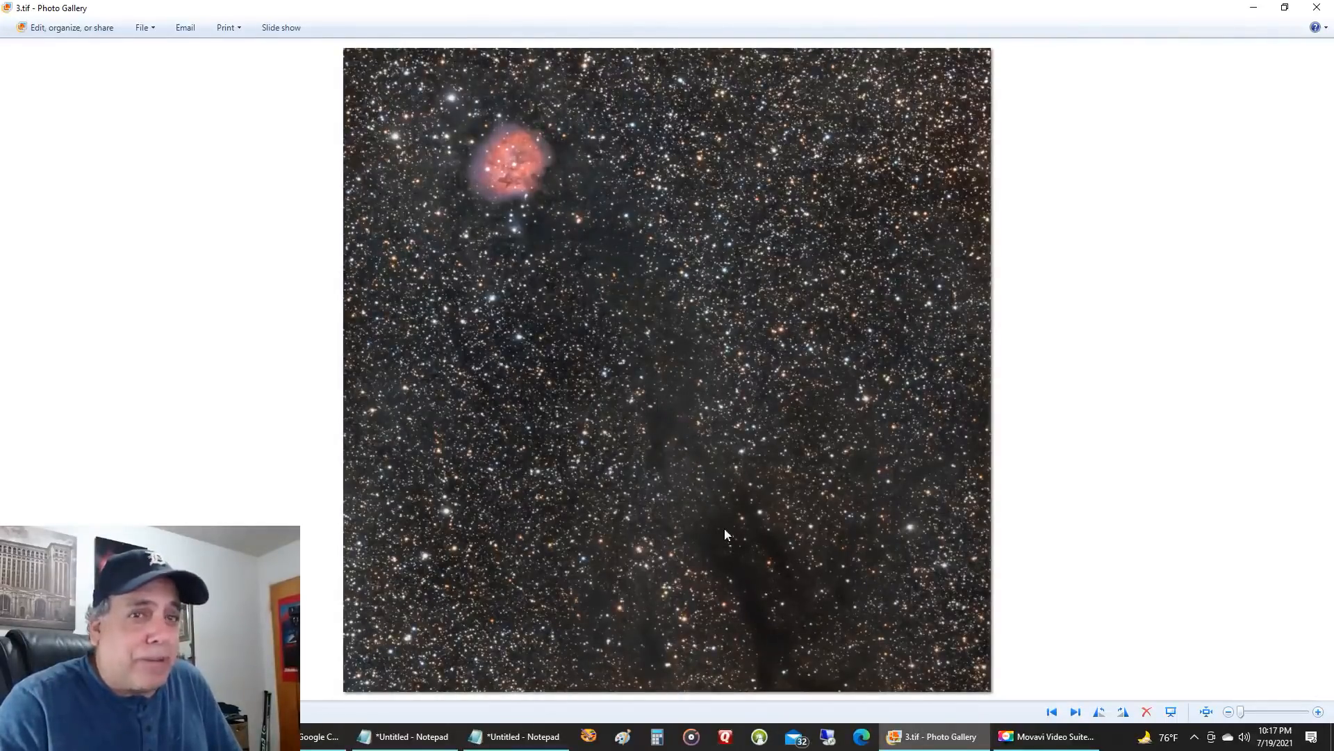
mouse_move(611, 245)
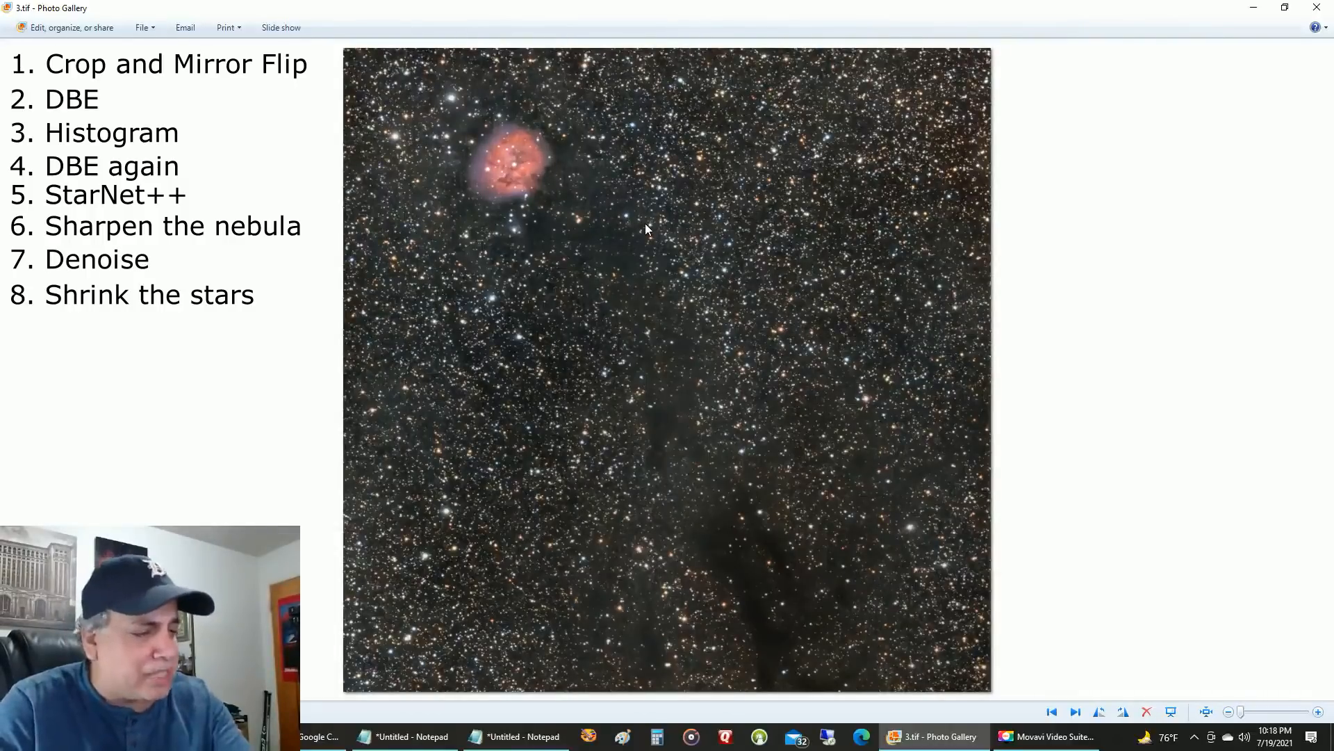
mouse_move(1292, 469)
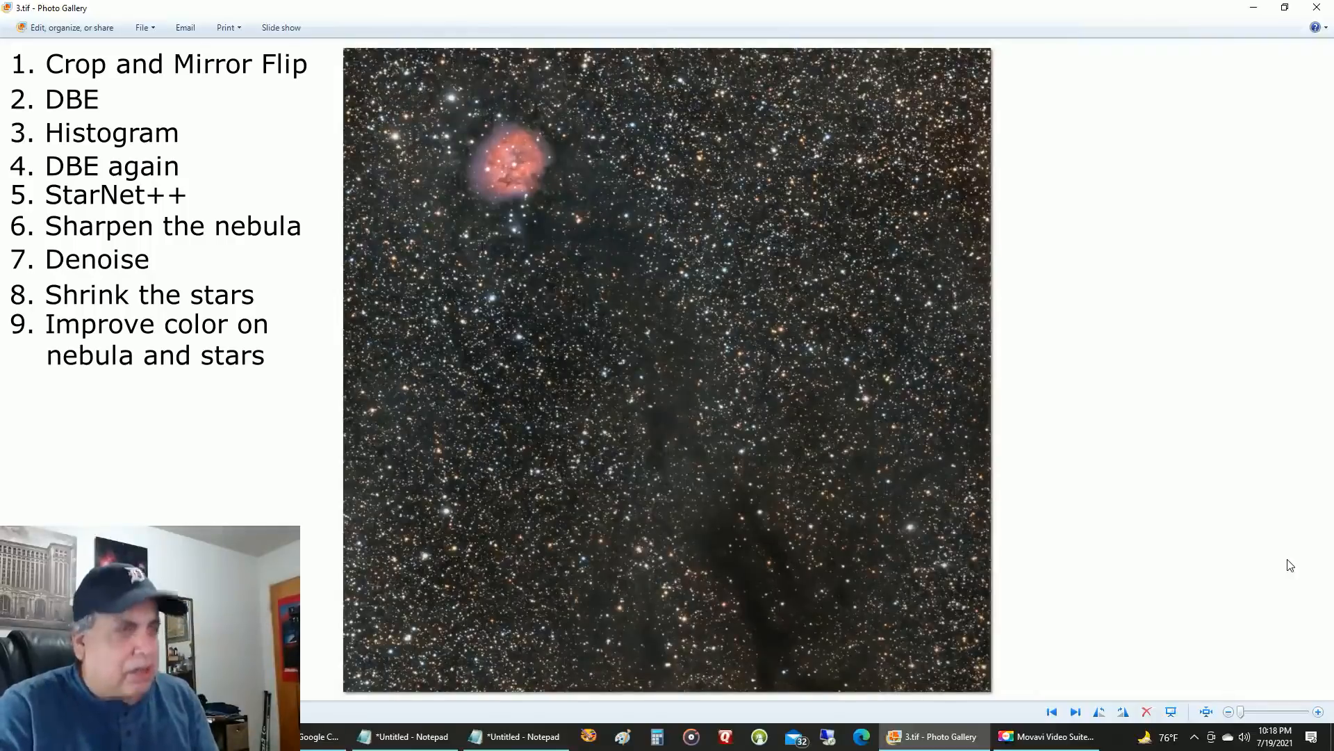
mouse_move(630, 247)
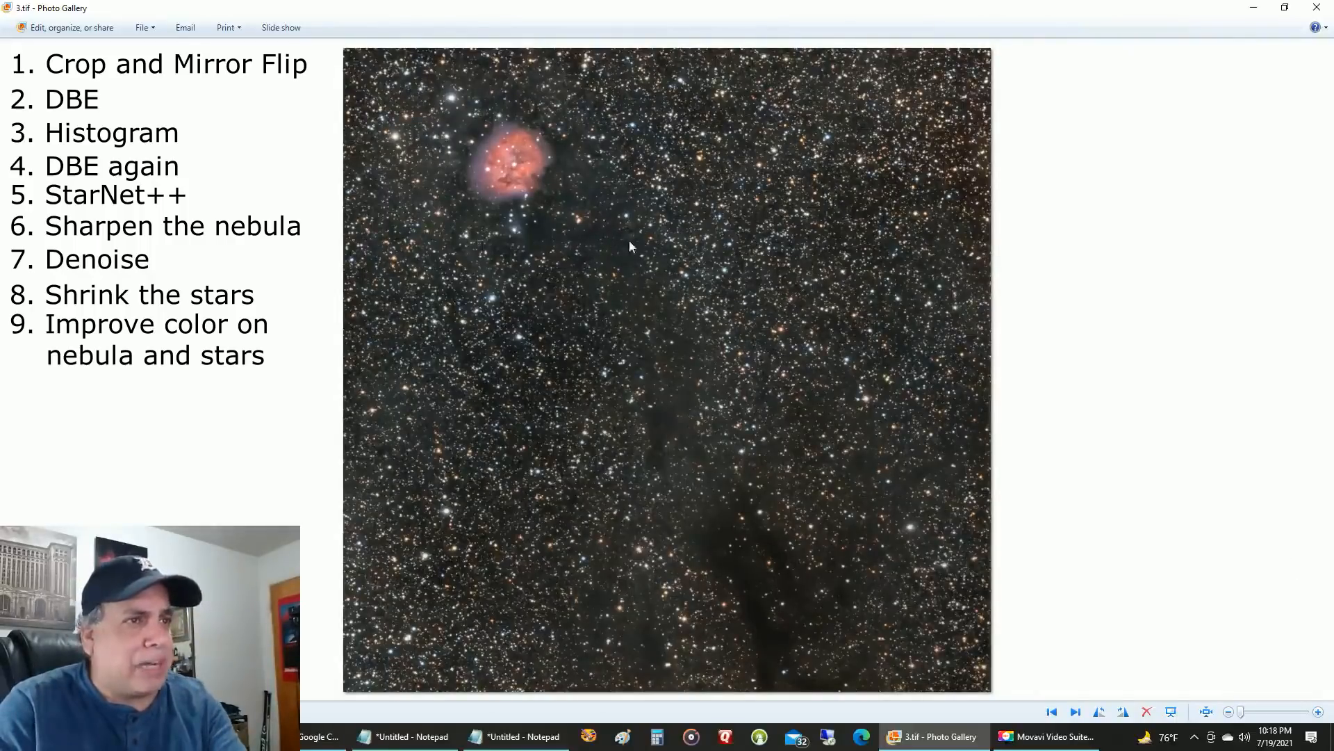
mouse_move(768, 626)
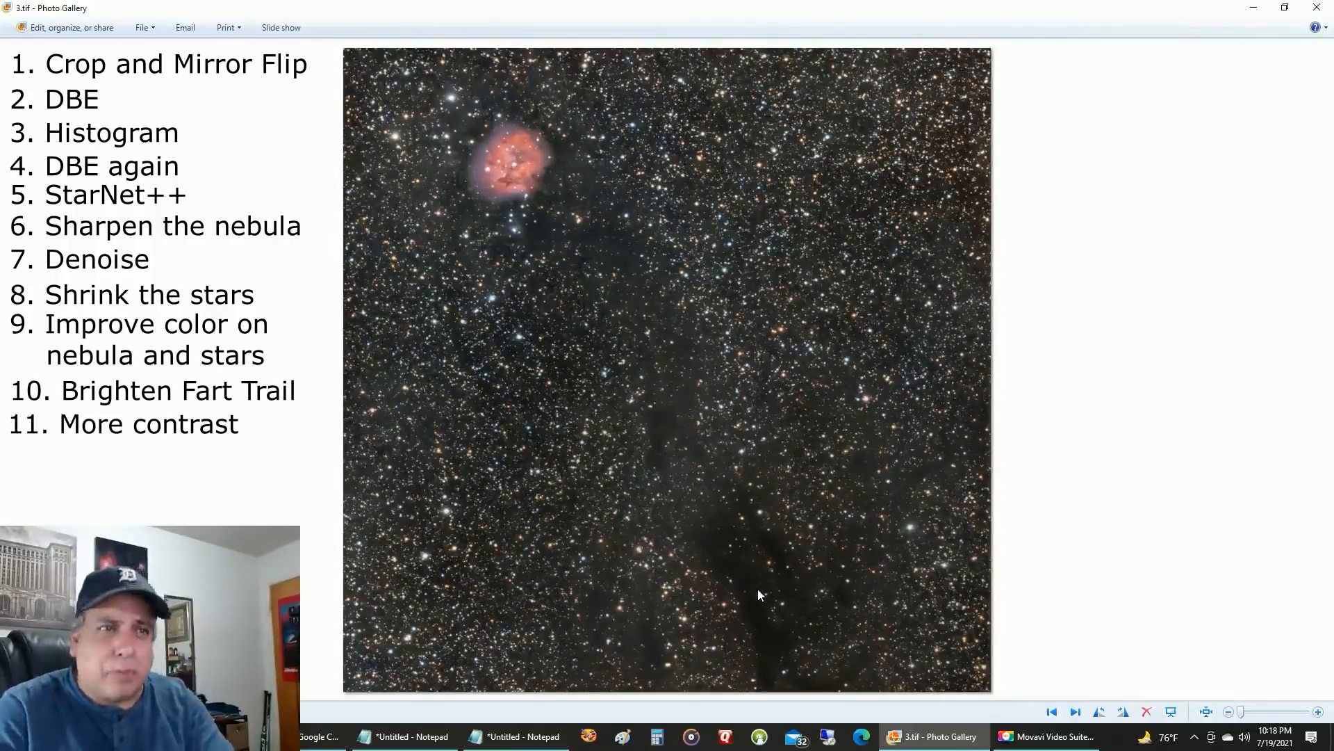
text(12. SCNR to remove green)
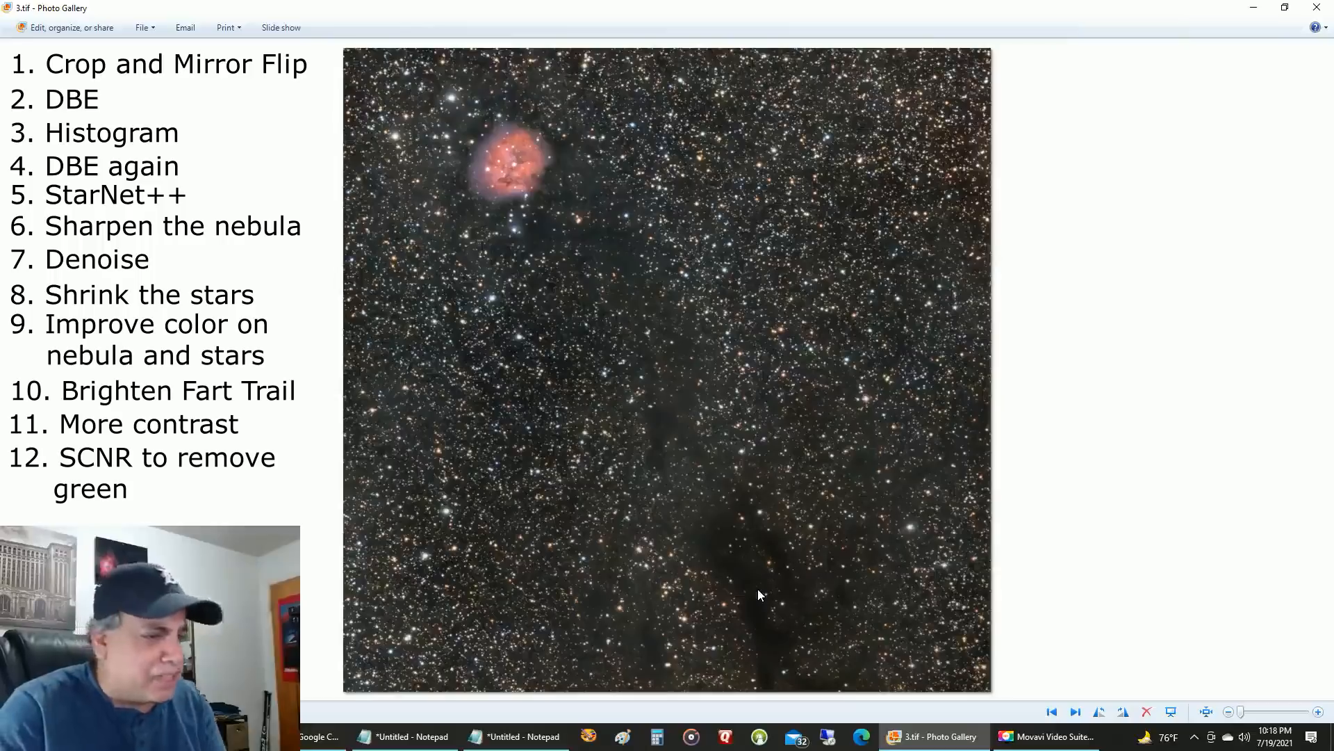